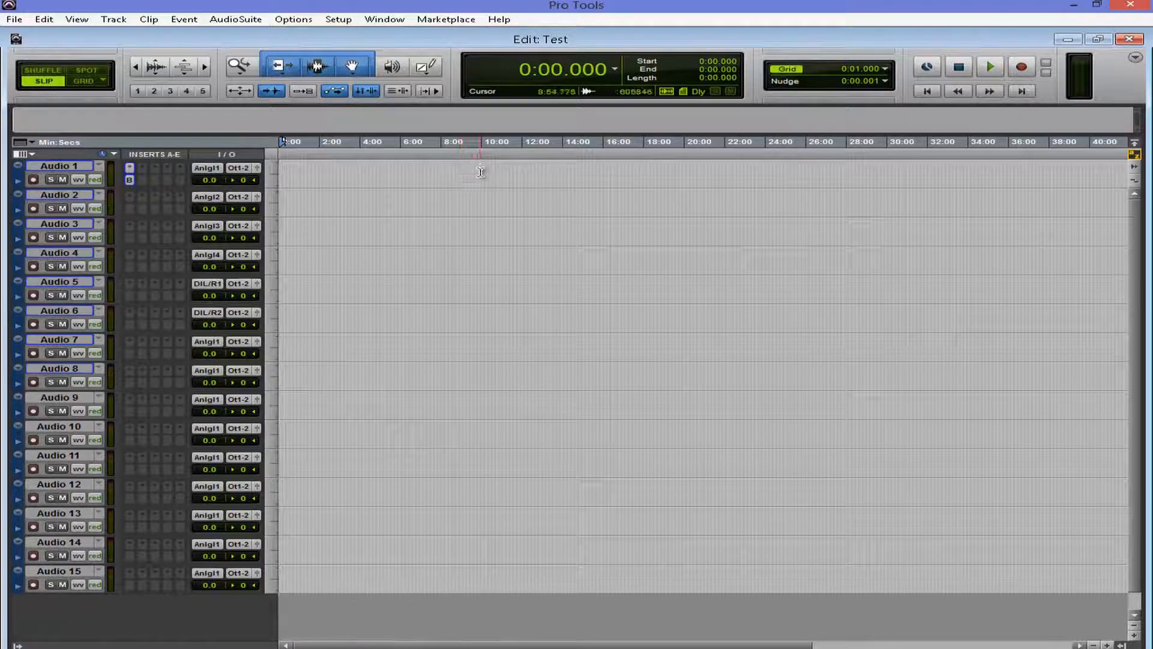
- Bring the full 50-minute span of all 15 clips into view and reach the file options
{"action": "scroll", "scroll_direction": "right", "scroll_amount": 3}
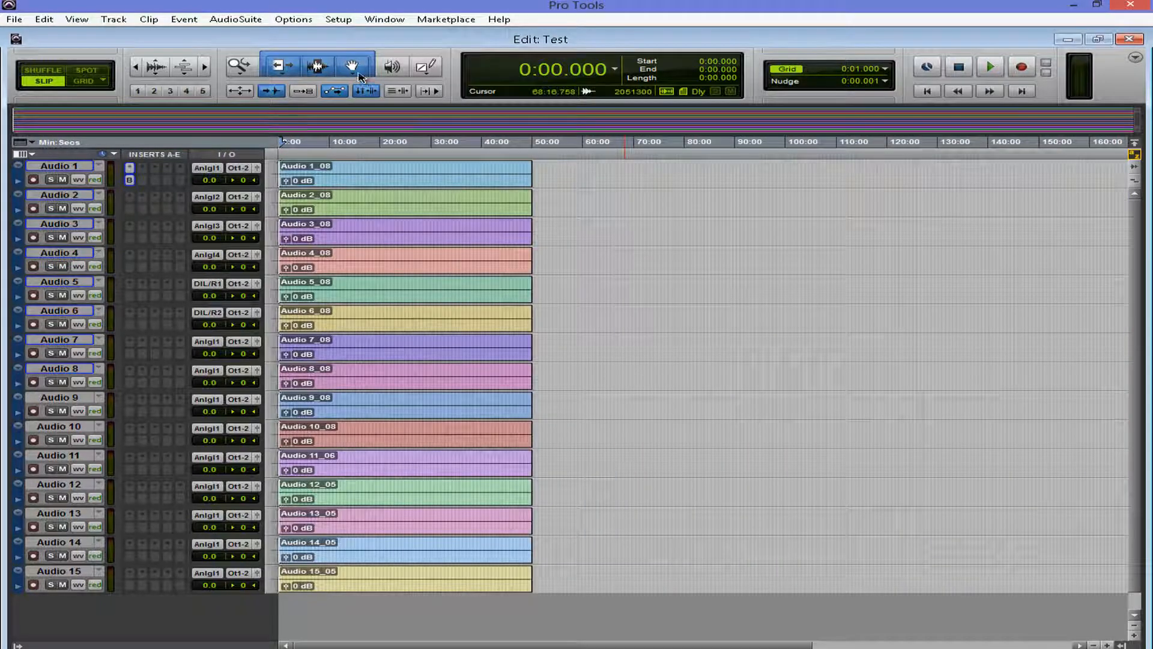
{"action": "left_click", "coordinate": [13, 20]}
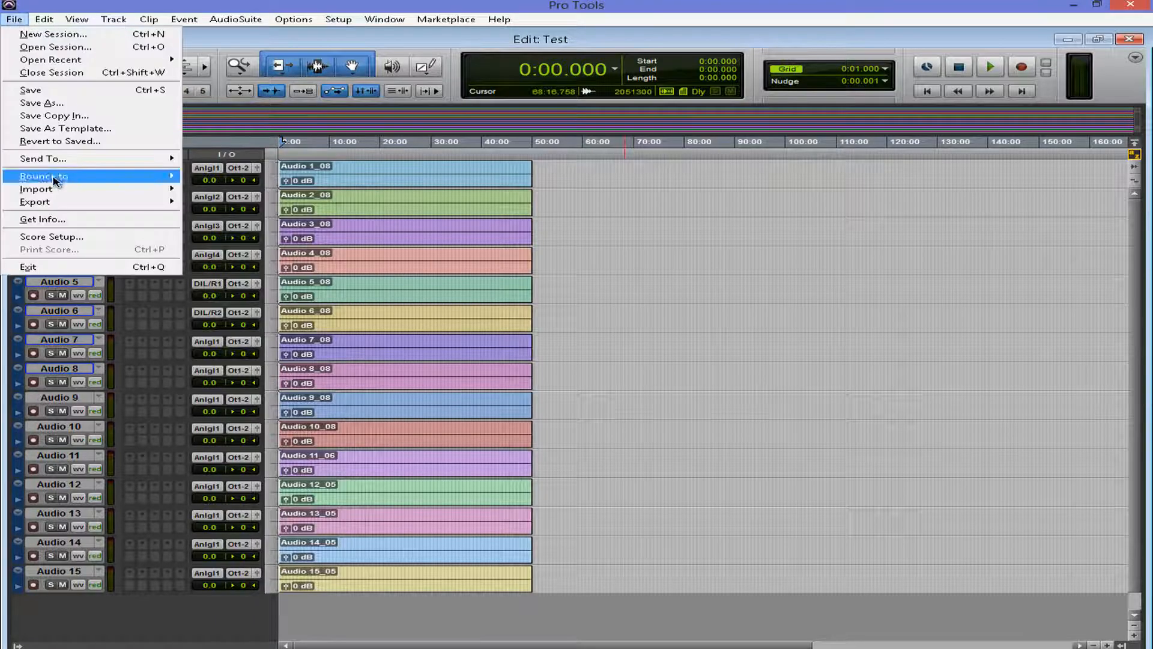
- Set up Bounce to Disk: Out 1-2 stereo, 24-bit 44.1 kHz WAV with MP3, offline, named Test101
{"action": "left_click", "coordinate": [43, 175]}
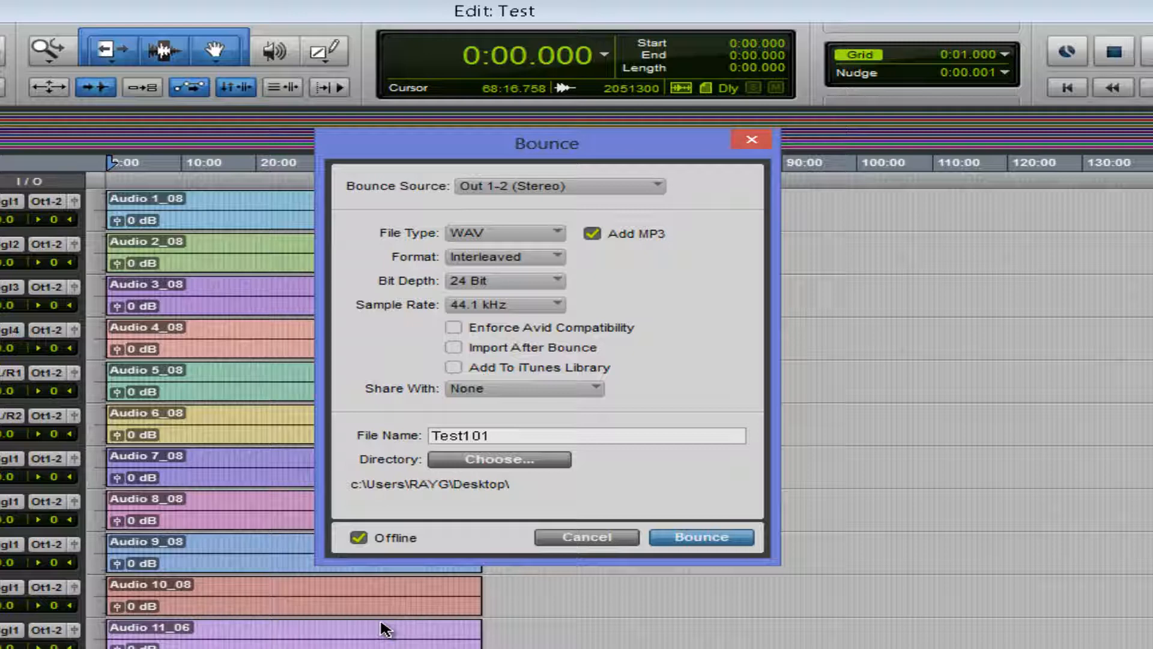
{"action": "mouse_move", "coordinate": [389, 627]}
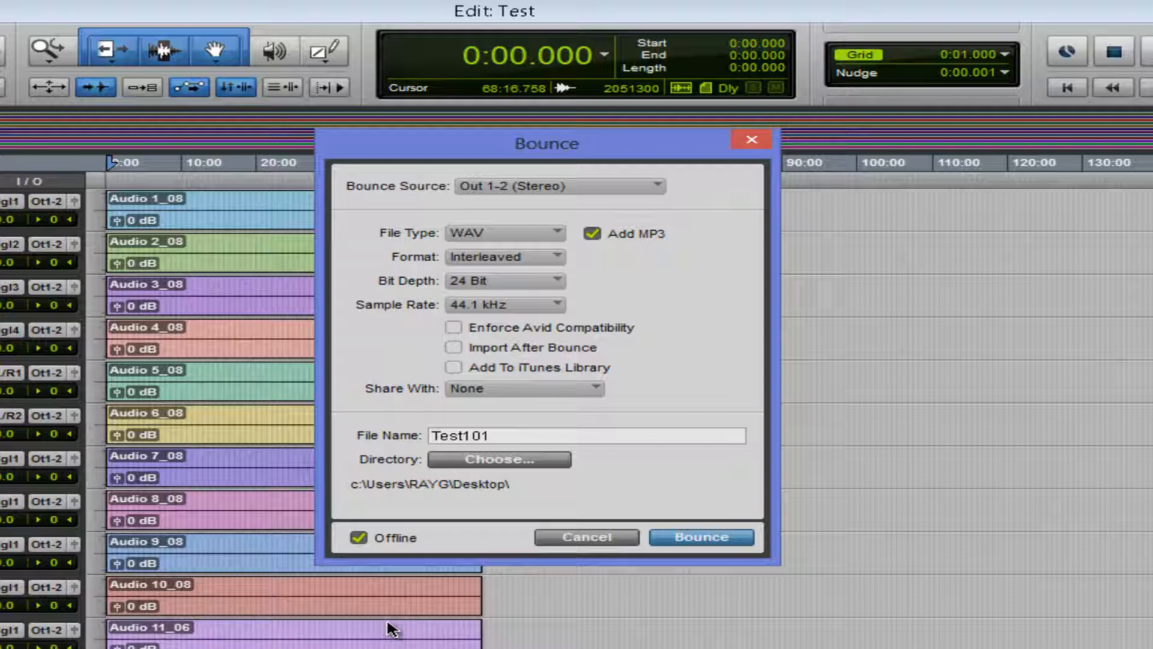
{"action": "left_click", "coordinate": [434, 435]}
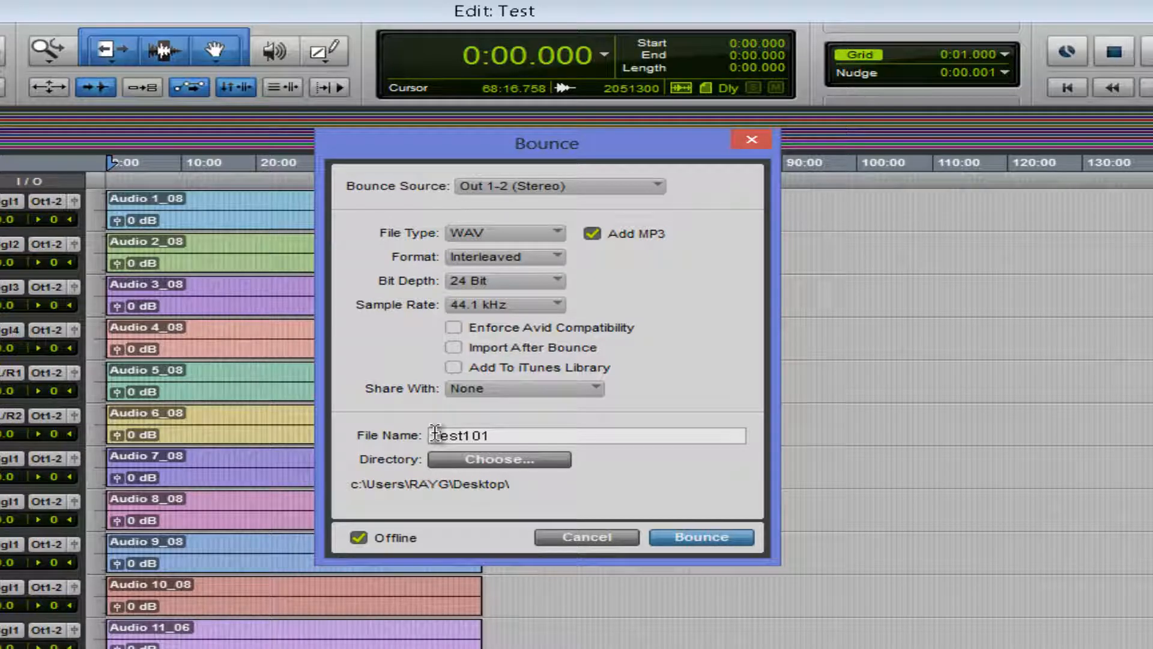
{"action": "left_click", "coordinate": [499, 459]}
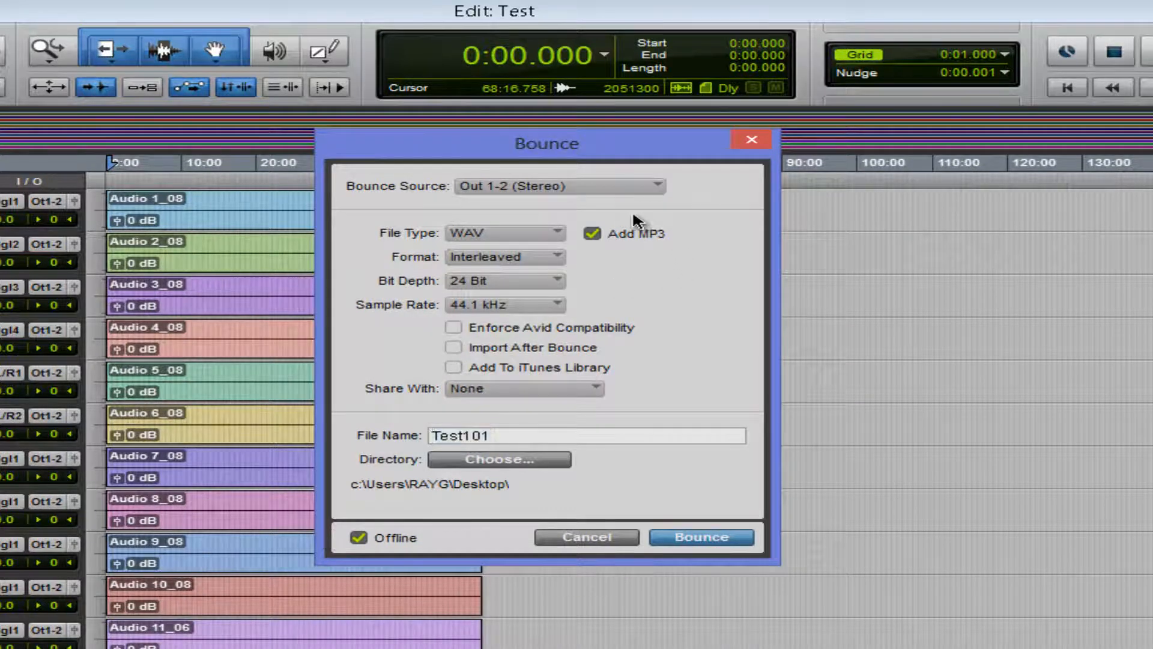
{"action": "mouse_move", "coordinate": [633, 291]}
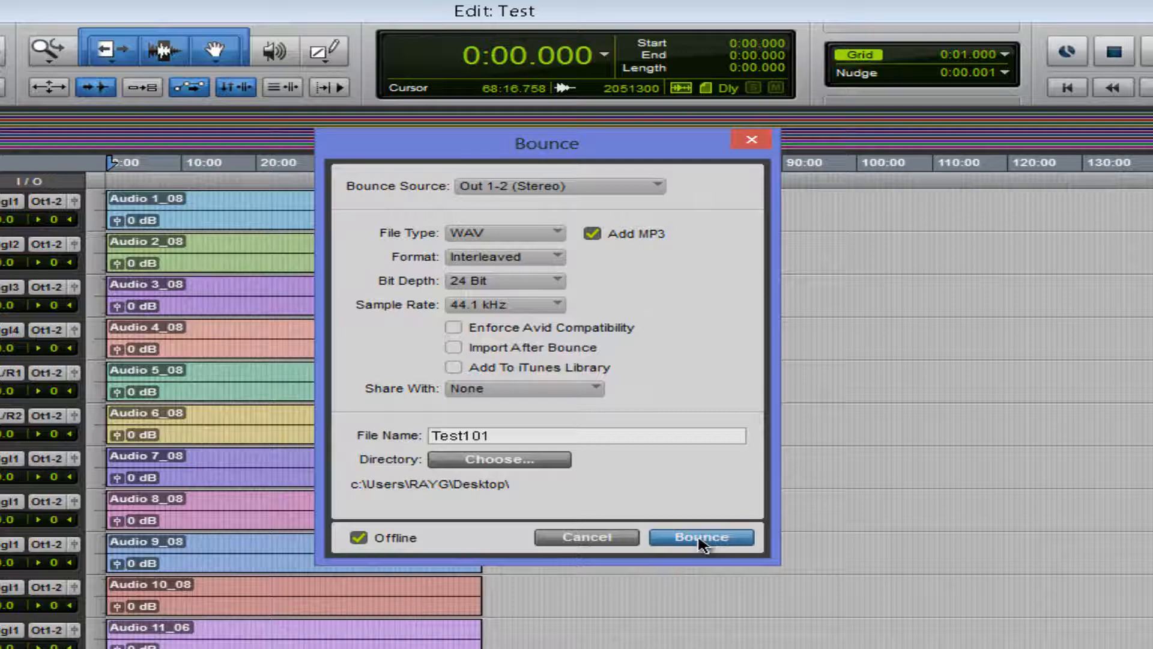
{"action": "mouse_move", "coordinate": [814, 513]}
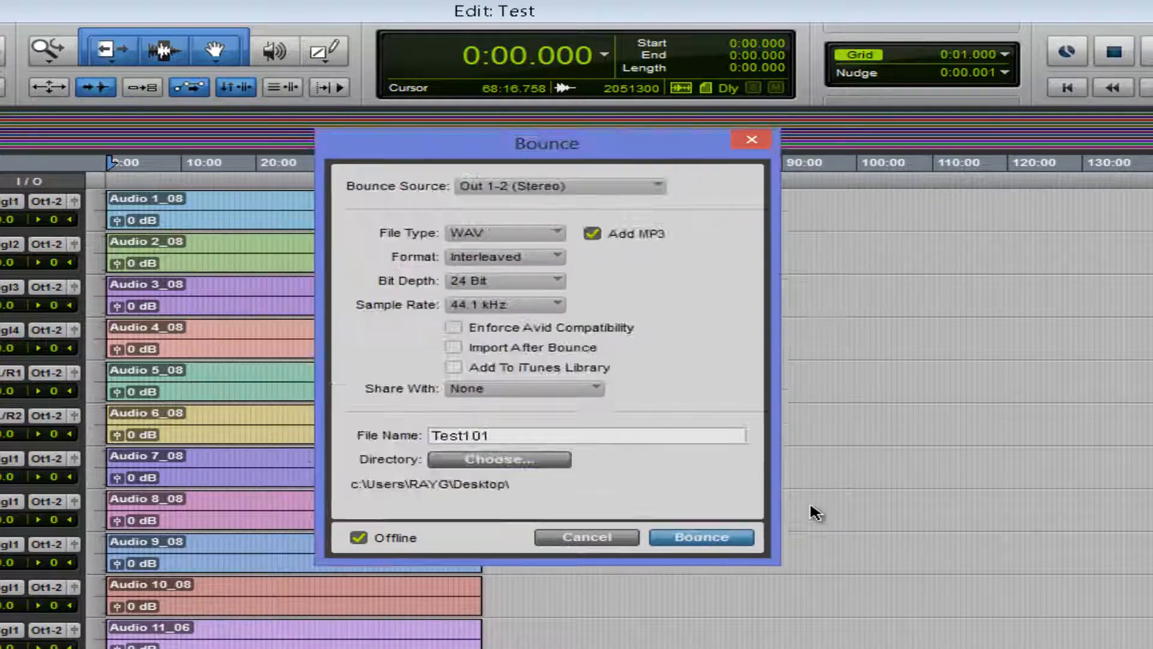
- Launch the bounce, bringing up MP3 options at 320 kbit/s, fastest encoding, title Test101, year 2013
{"action": "left_click", "coordinate": [701, 537]}
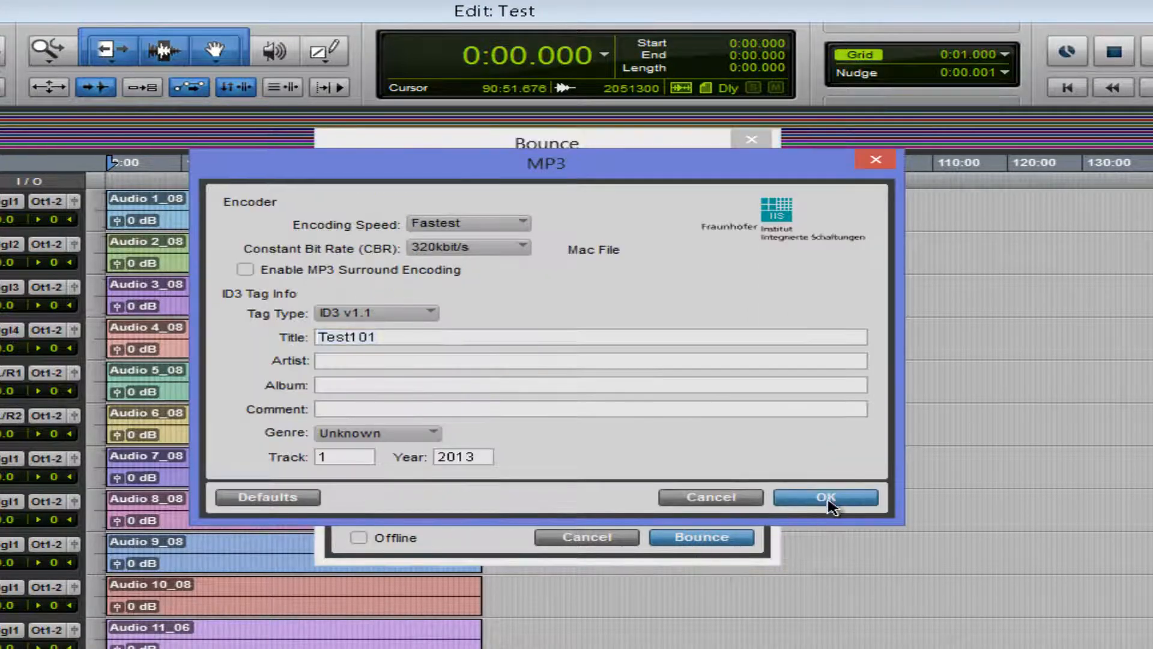
- Accept the MP3 settings to run the offline bounce, then dismiss its progress window
{"action": "left_click", "coordinate": [826, 497]}
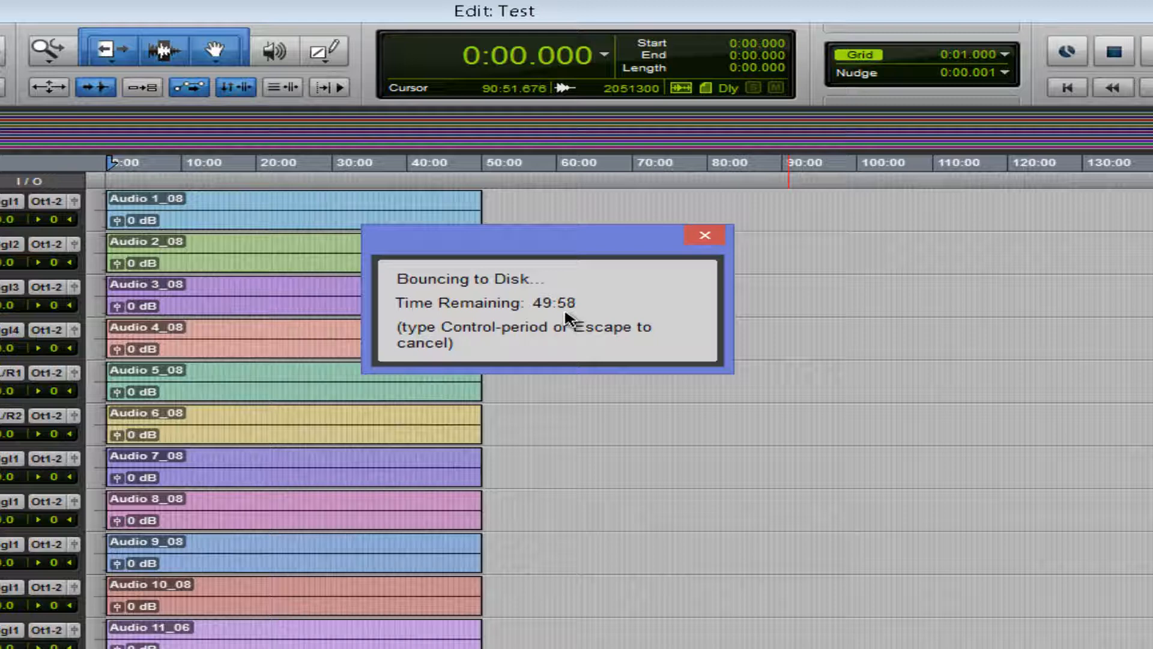
{"action": "left_click", "coordinate": [704, 234]}
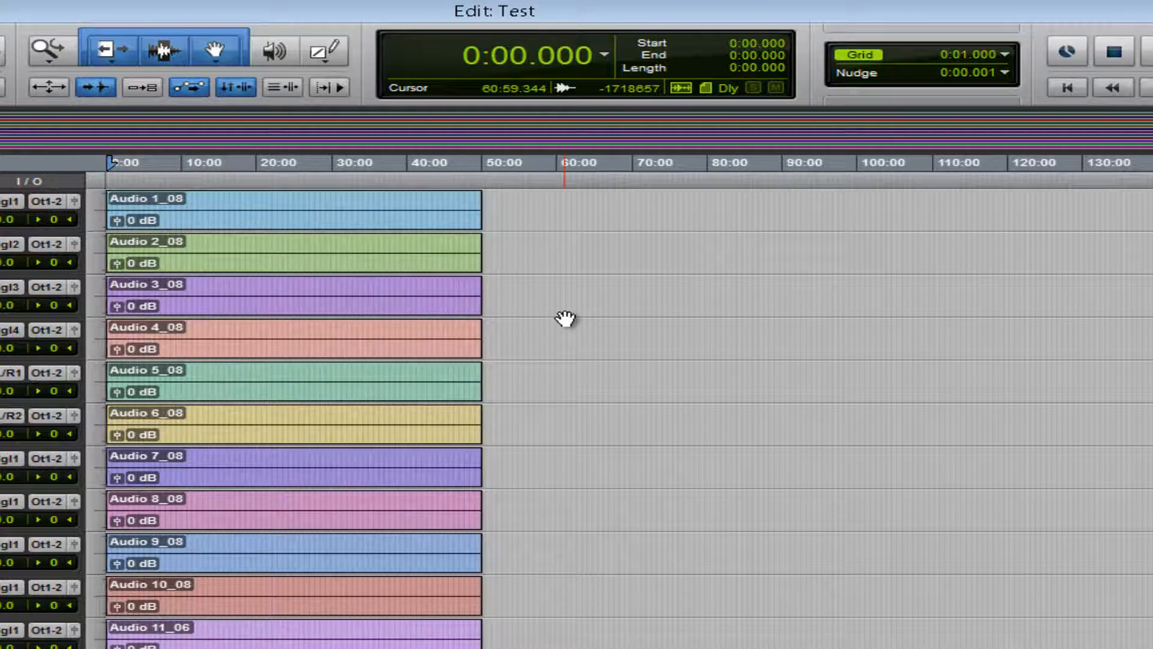